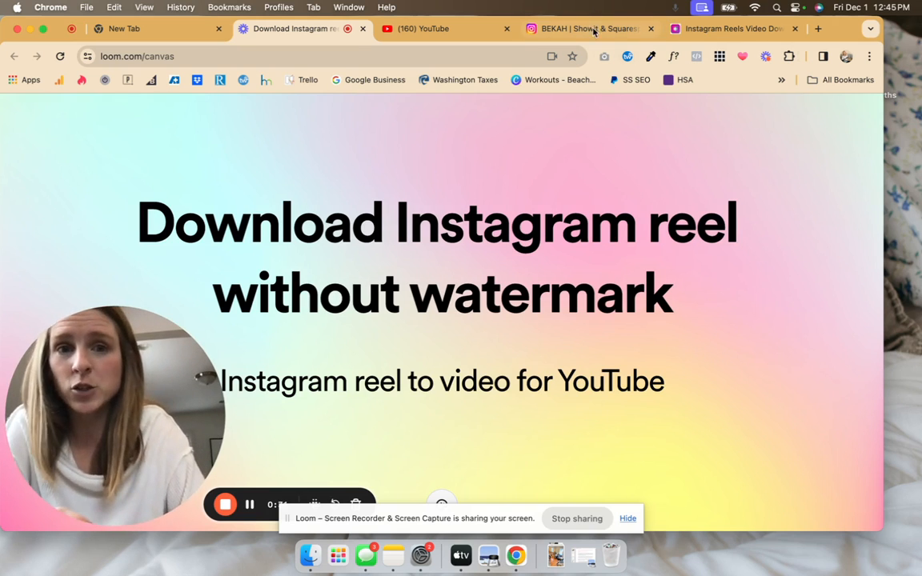
Open the 'Tools to create your own brand board' reel from the Instagram profile and copy its URL
click(590, 28)
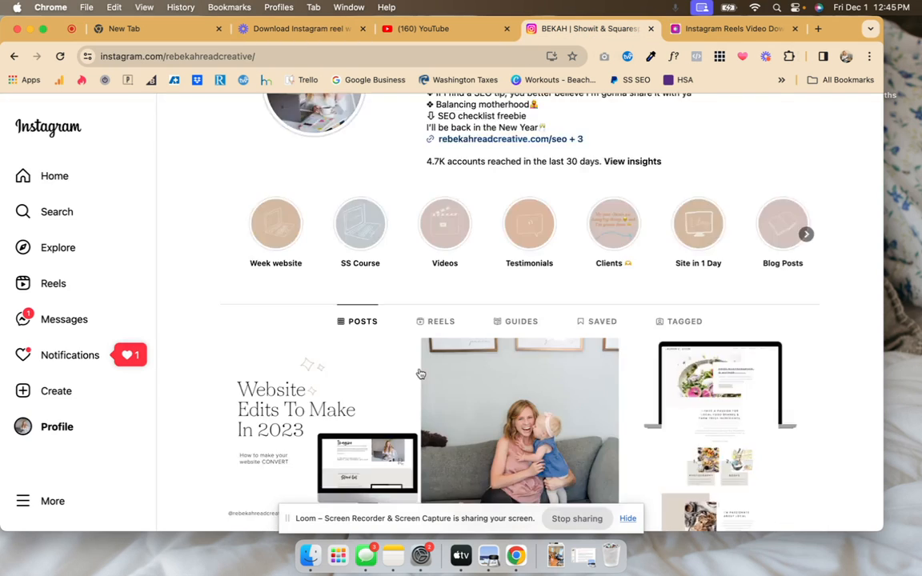
scroll(down, 3)
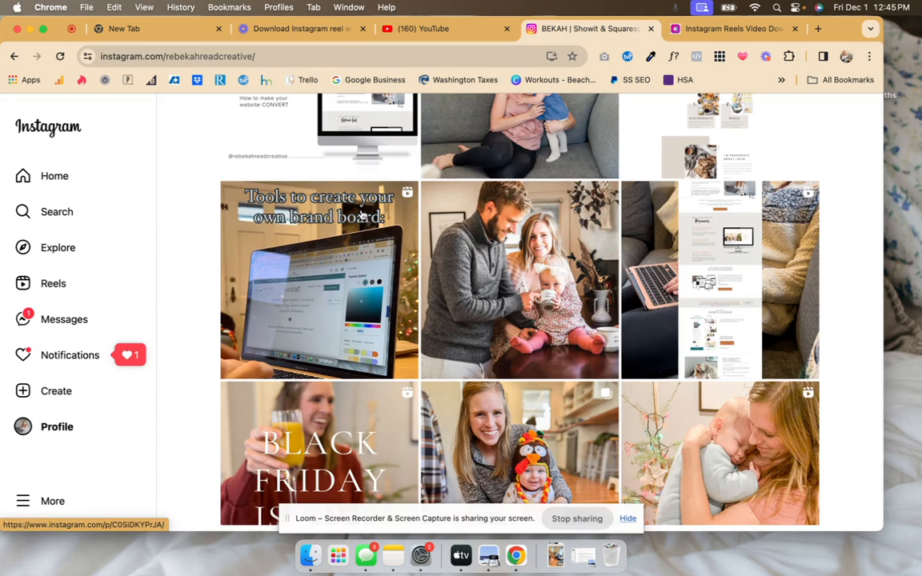
click(318, 280)
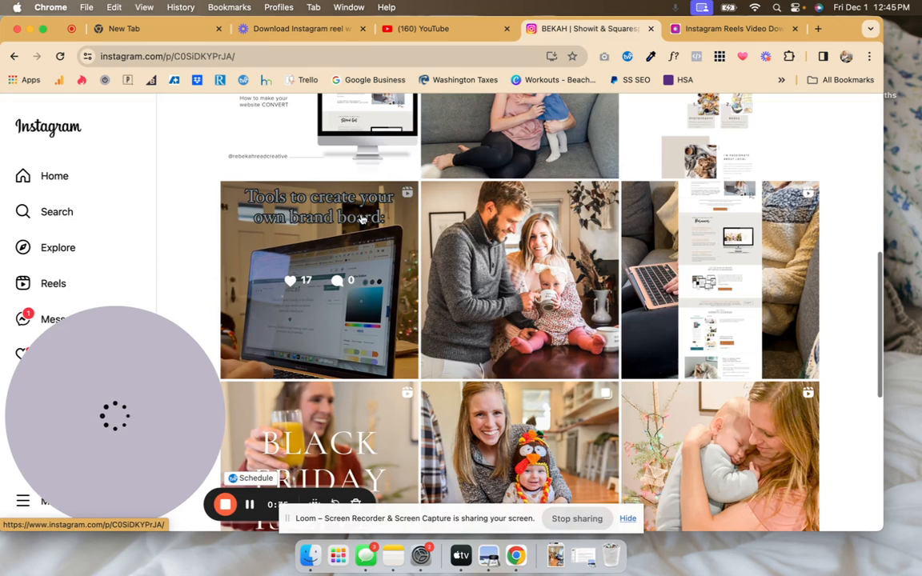
click(319, 280)
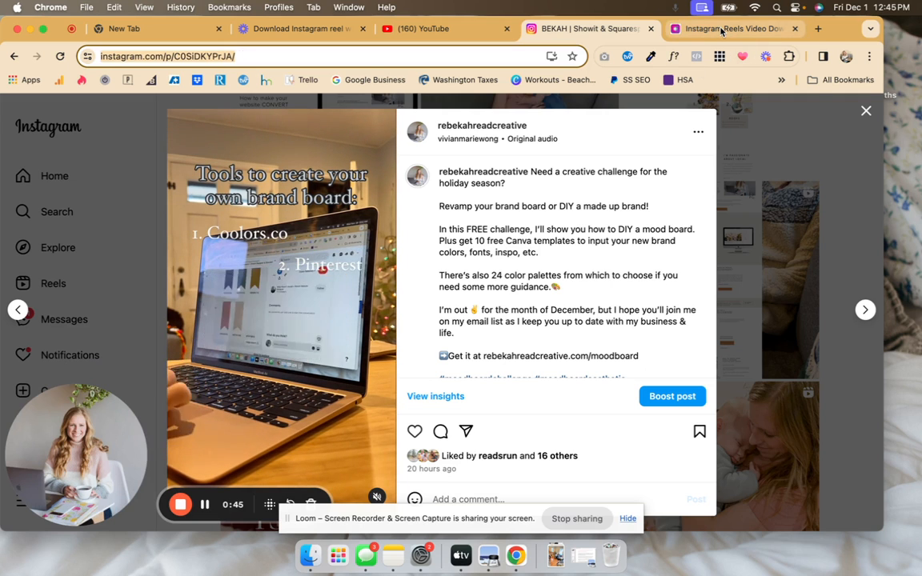
Paste the reel link into Snapinsta, fetch it, and download it as a video
click(732, 28)
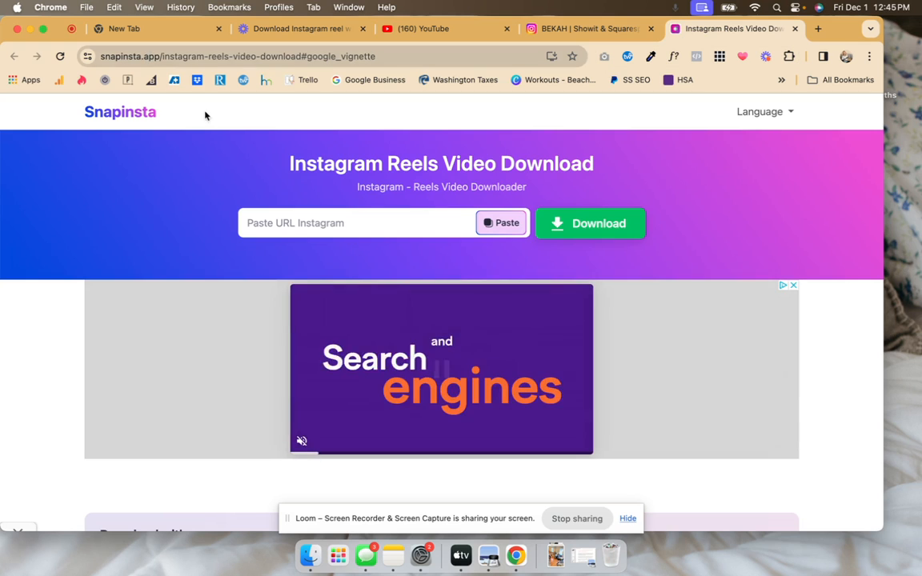
click(356, 223)
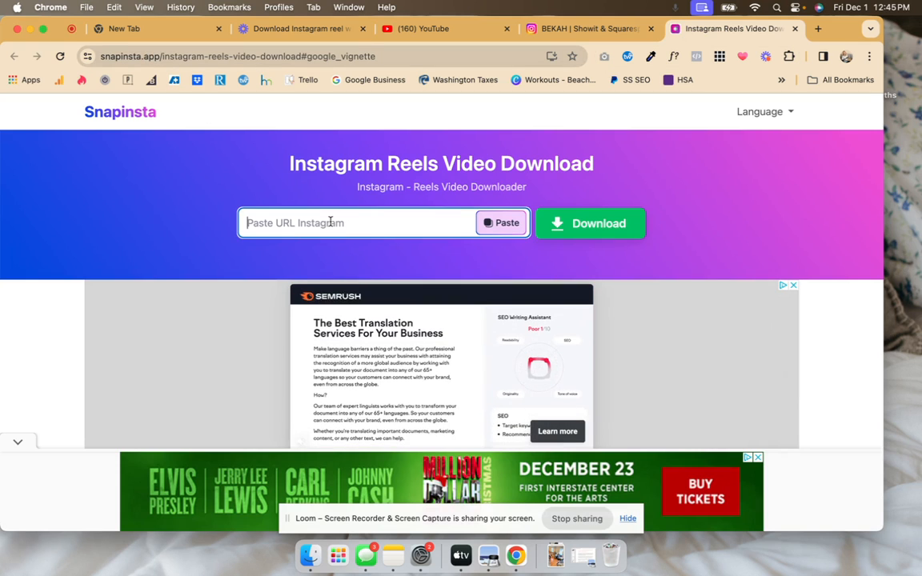
click(589, 223)
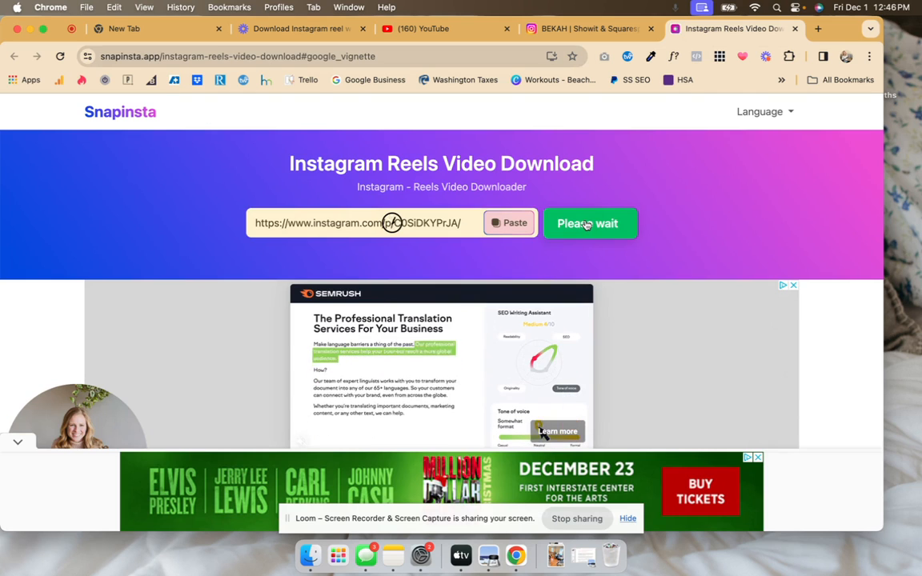
scroll(down, 3)
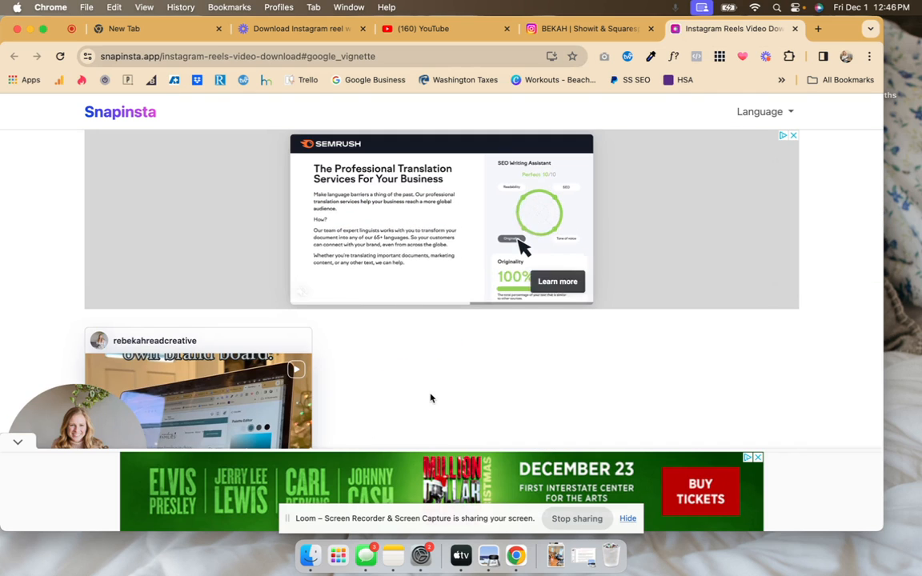
scroll(down, 3)
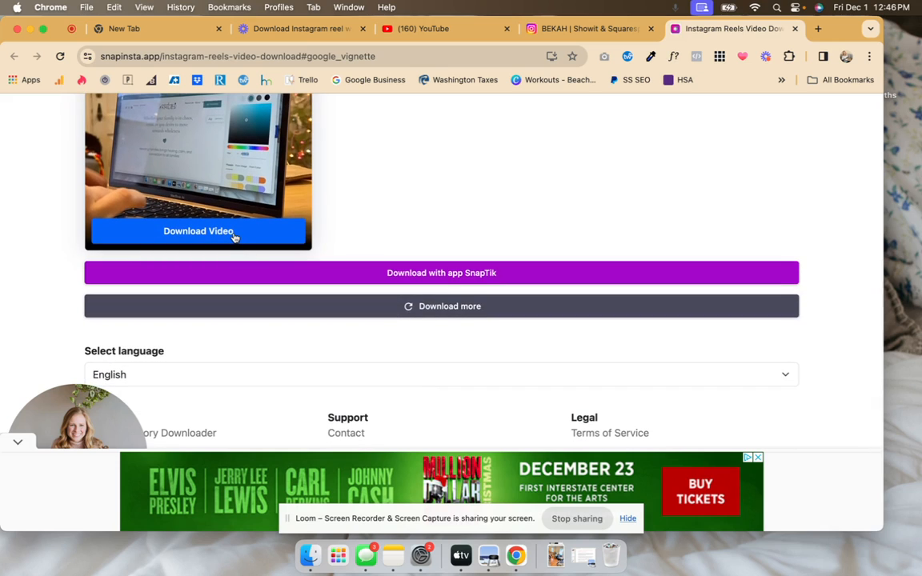
click(199, 231)
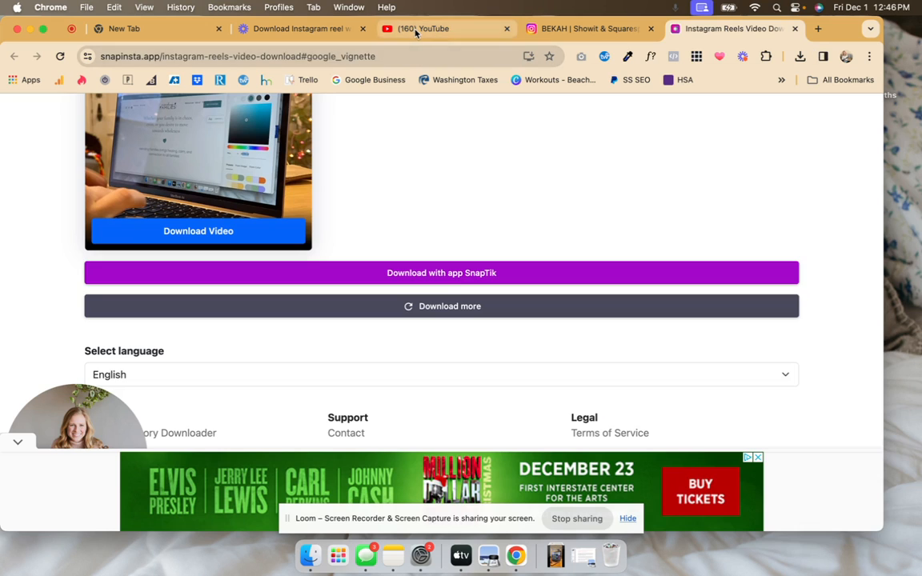
Choose Upload video from YouTube's Create menu
click(446, 29)
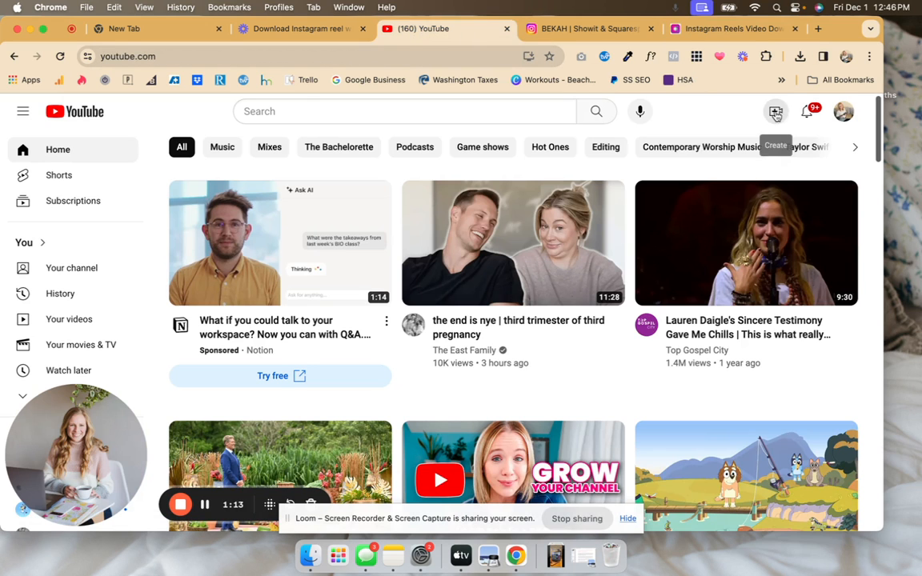
click(775, 111)
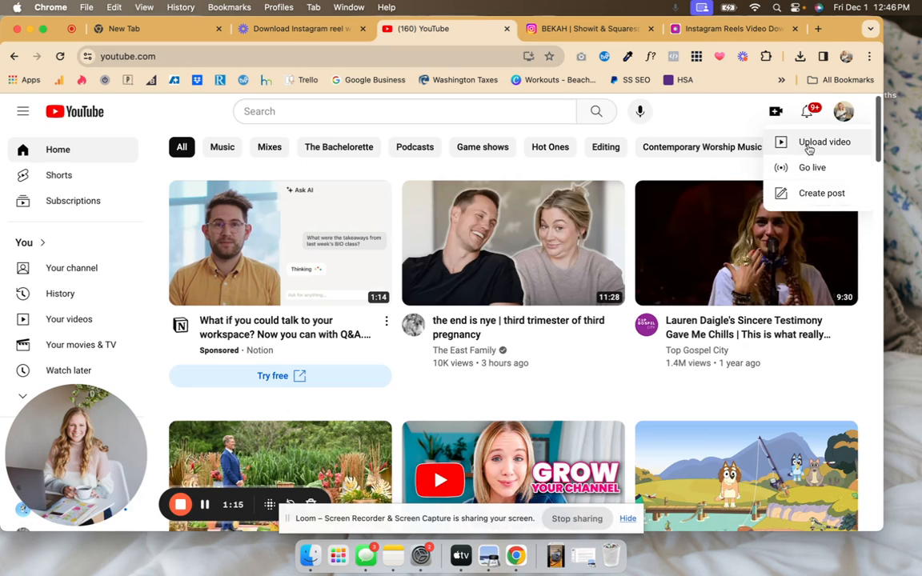
click(824, 142)
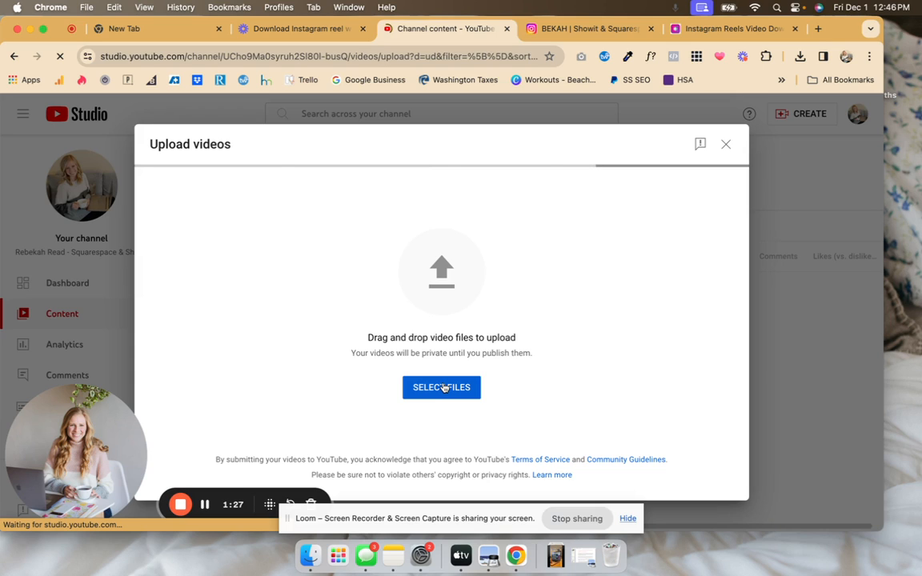
Select the Snapinsta .mp4 from the Downloads folder and upload it
click(441, 387)
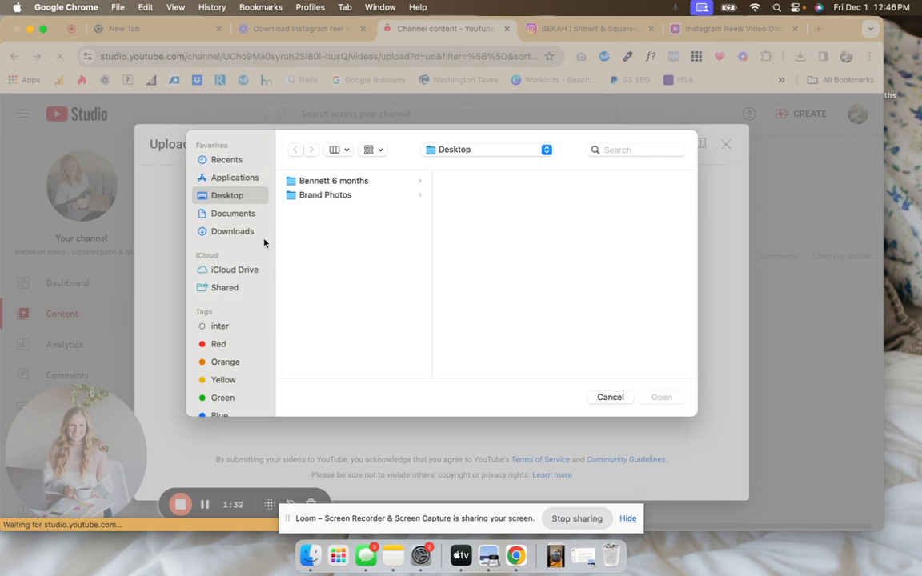
mouse_move(237, 232)
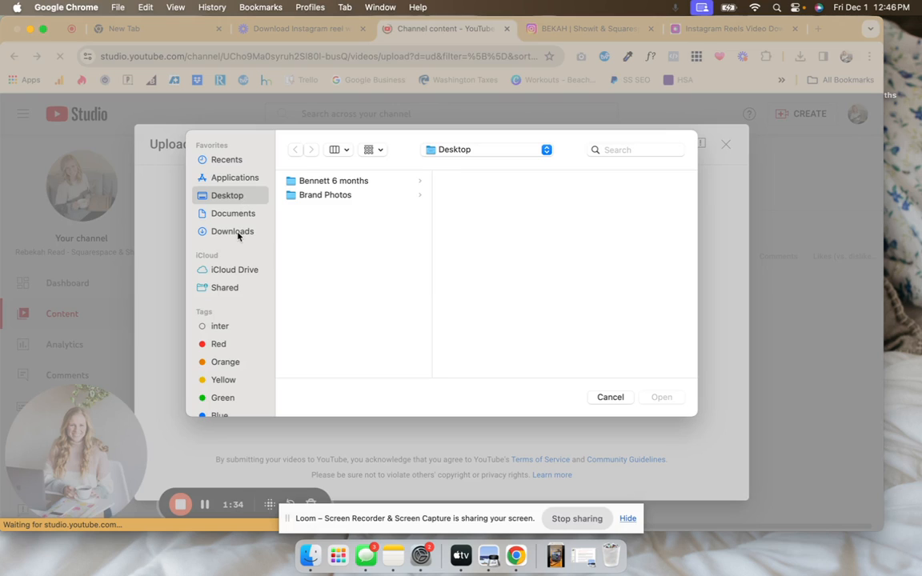
click(232, 231)
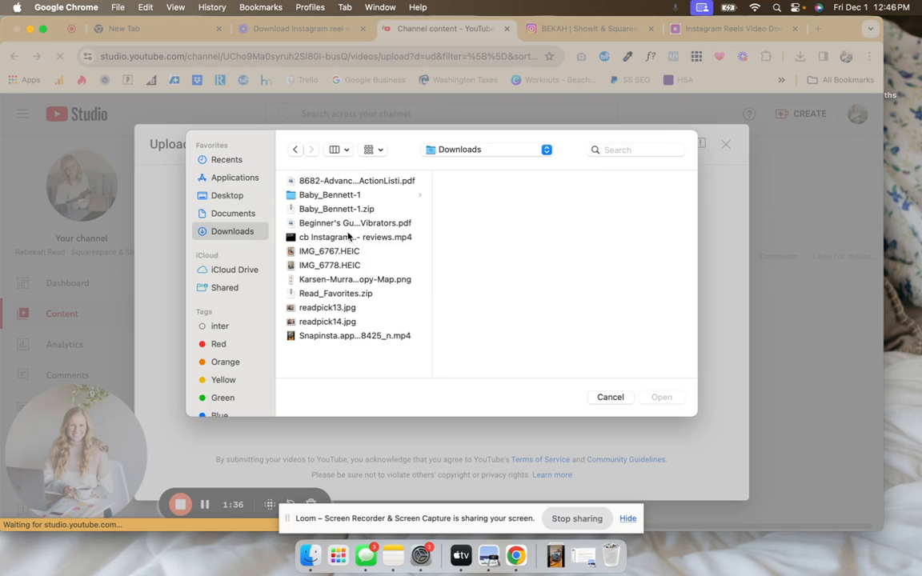
click(355, 336)
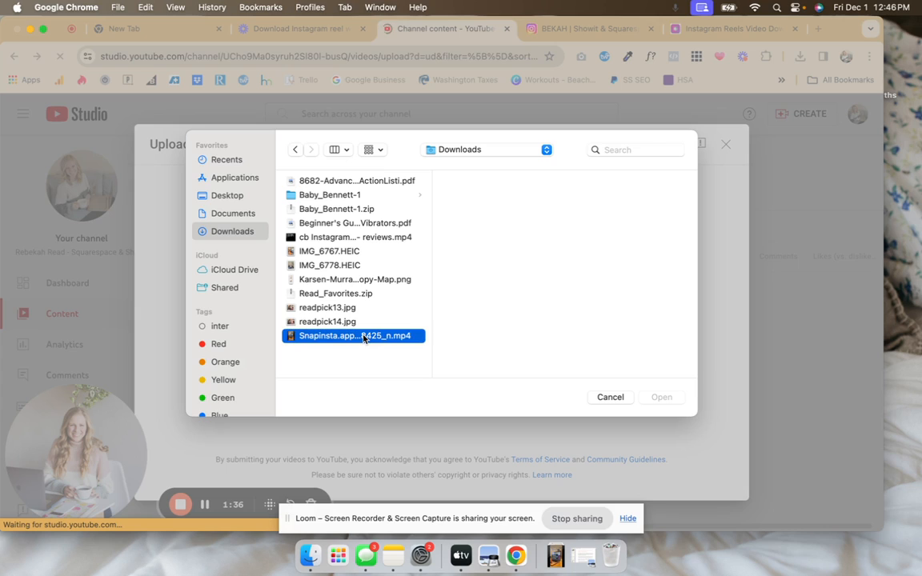
click(353, 335)
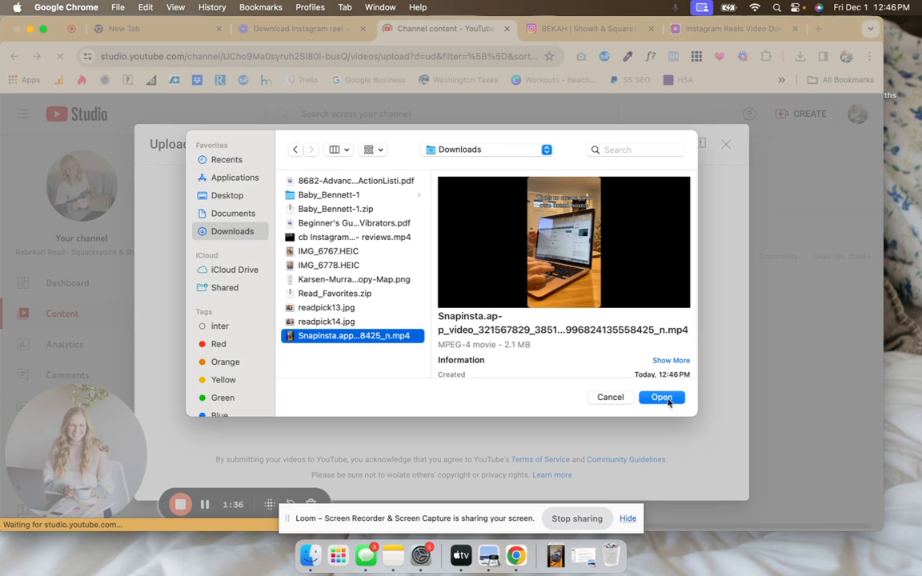
click(661, 396)
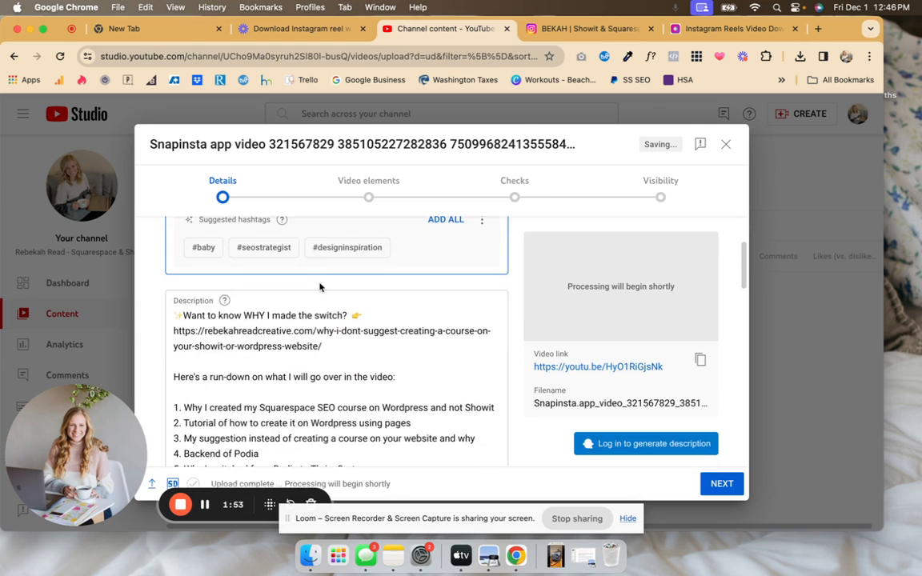
Scroll through the Short's Details page and advance to the next step
scroll(down, 3)
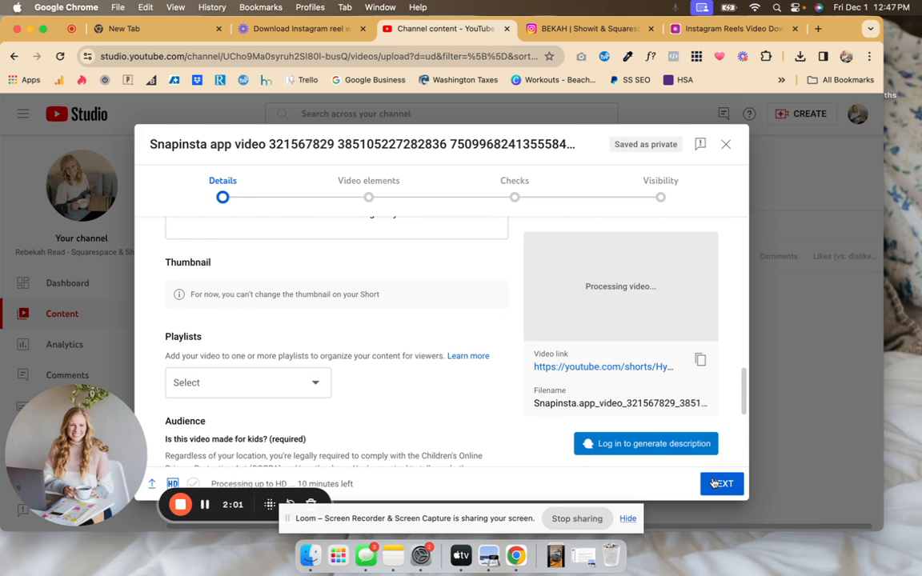
click(721, 484)
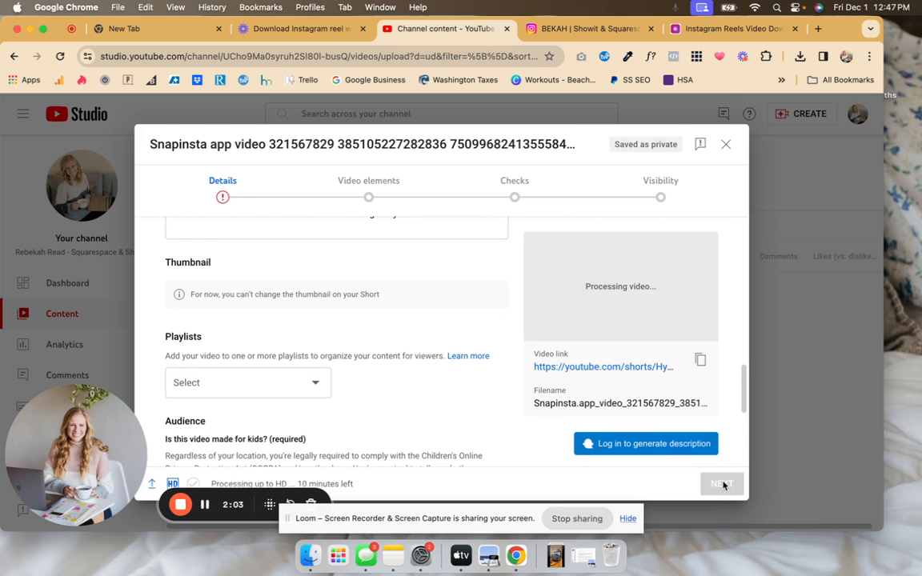
Scroll the Video elements page showing Add related video and Add subtitles options
scroll(down, 3)
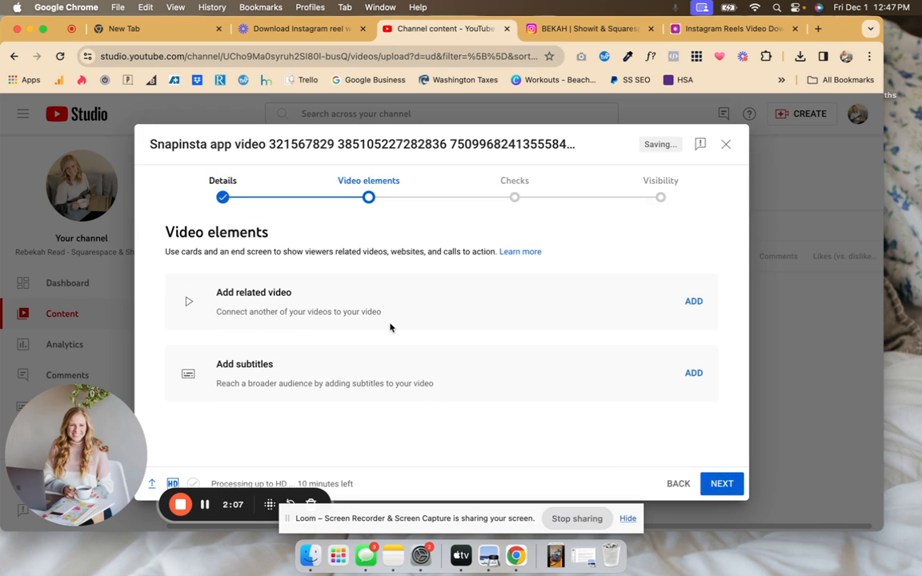
mouse_move(268, 352)
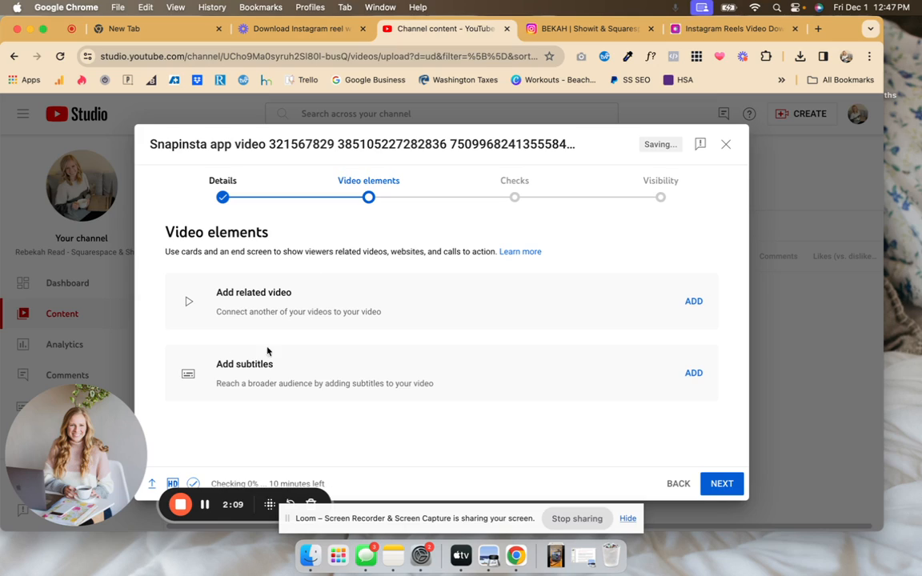
mouse_move(285, 287)
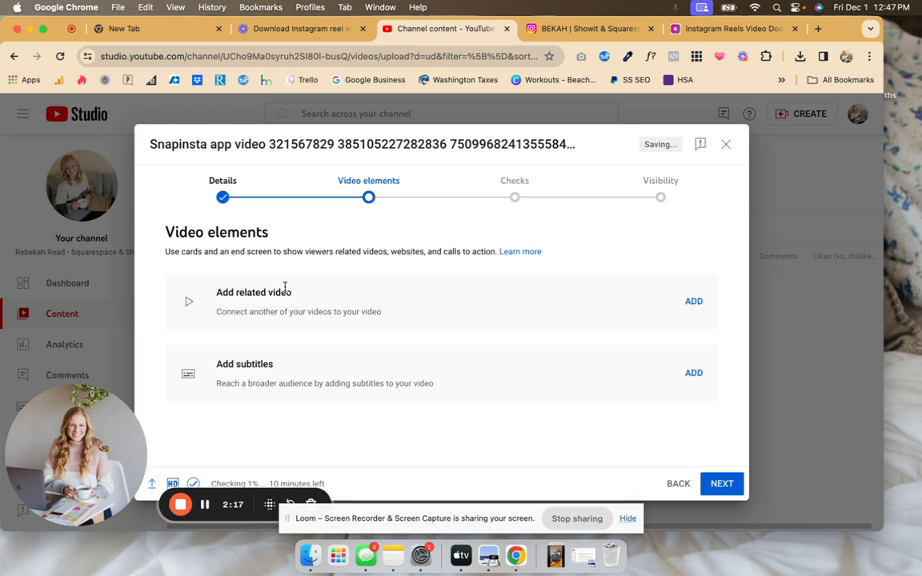
mouse_move(322, 411)
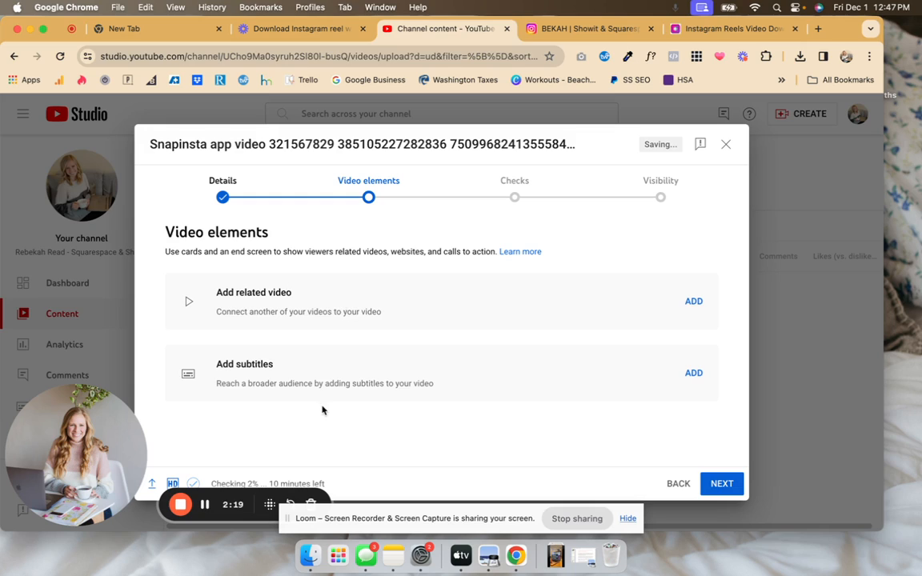
mouse_move(237, 503)
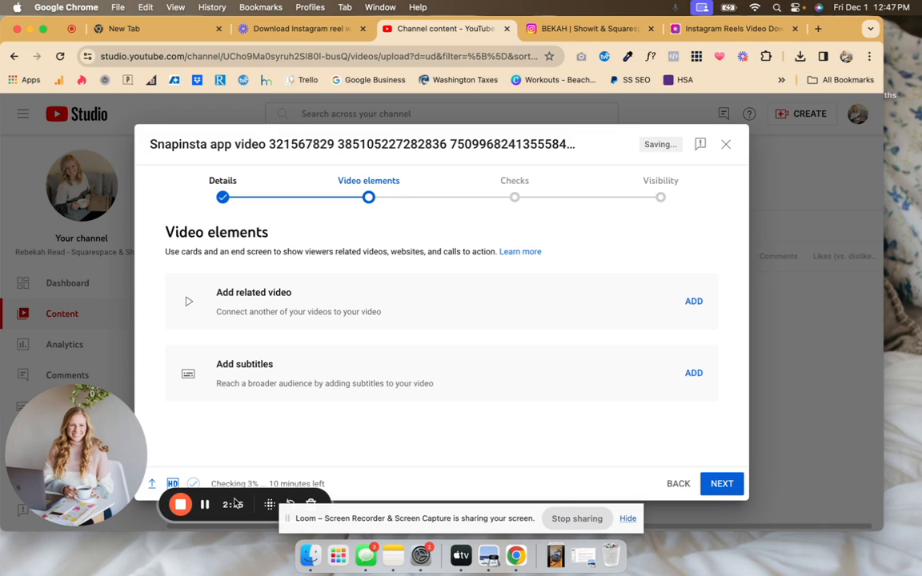
mouse_move(268, 412)
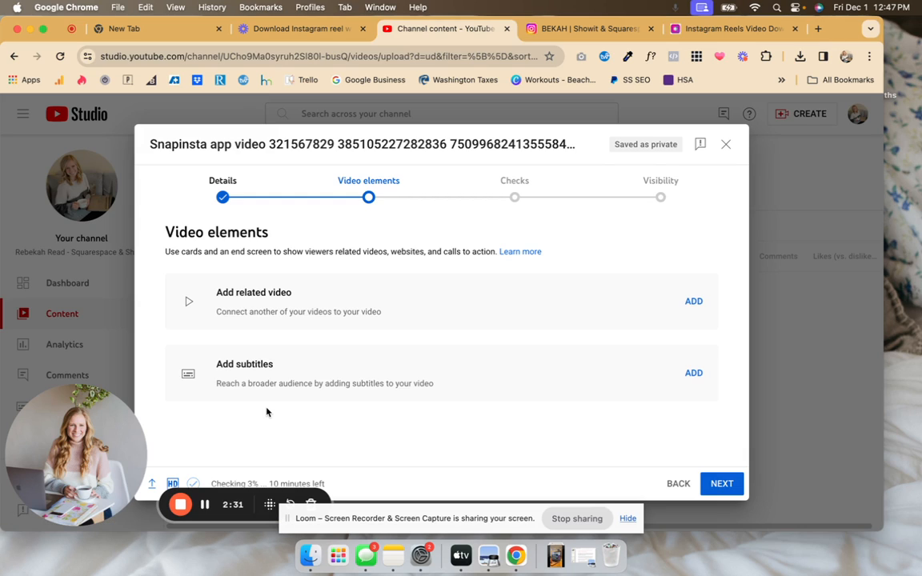
mouse_move(536, 304)
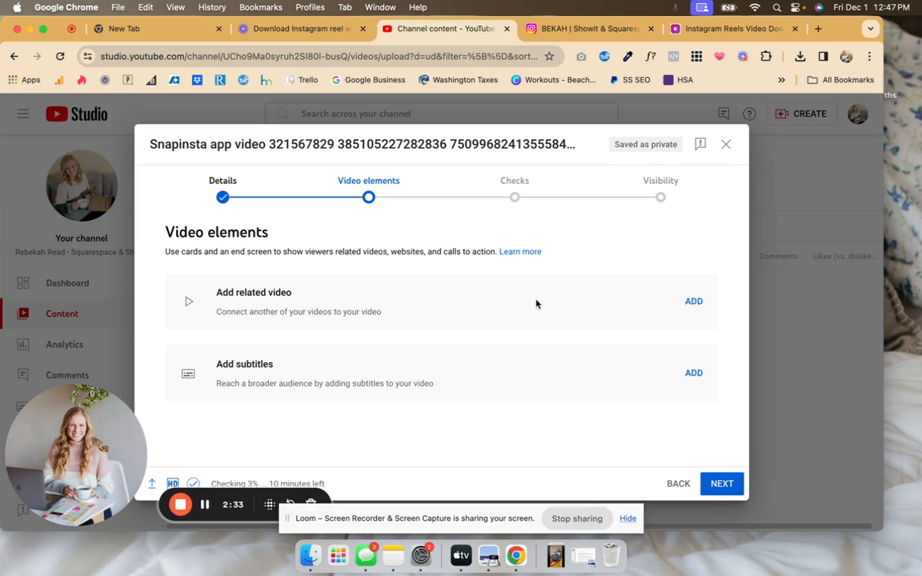
mouse_move(204, 480)
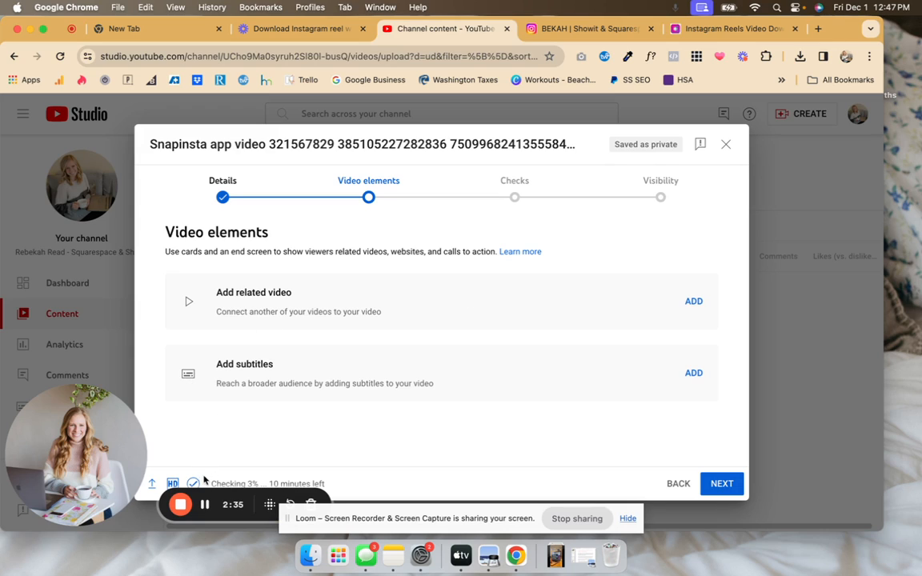